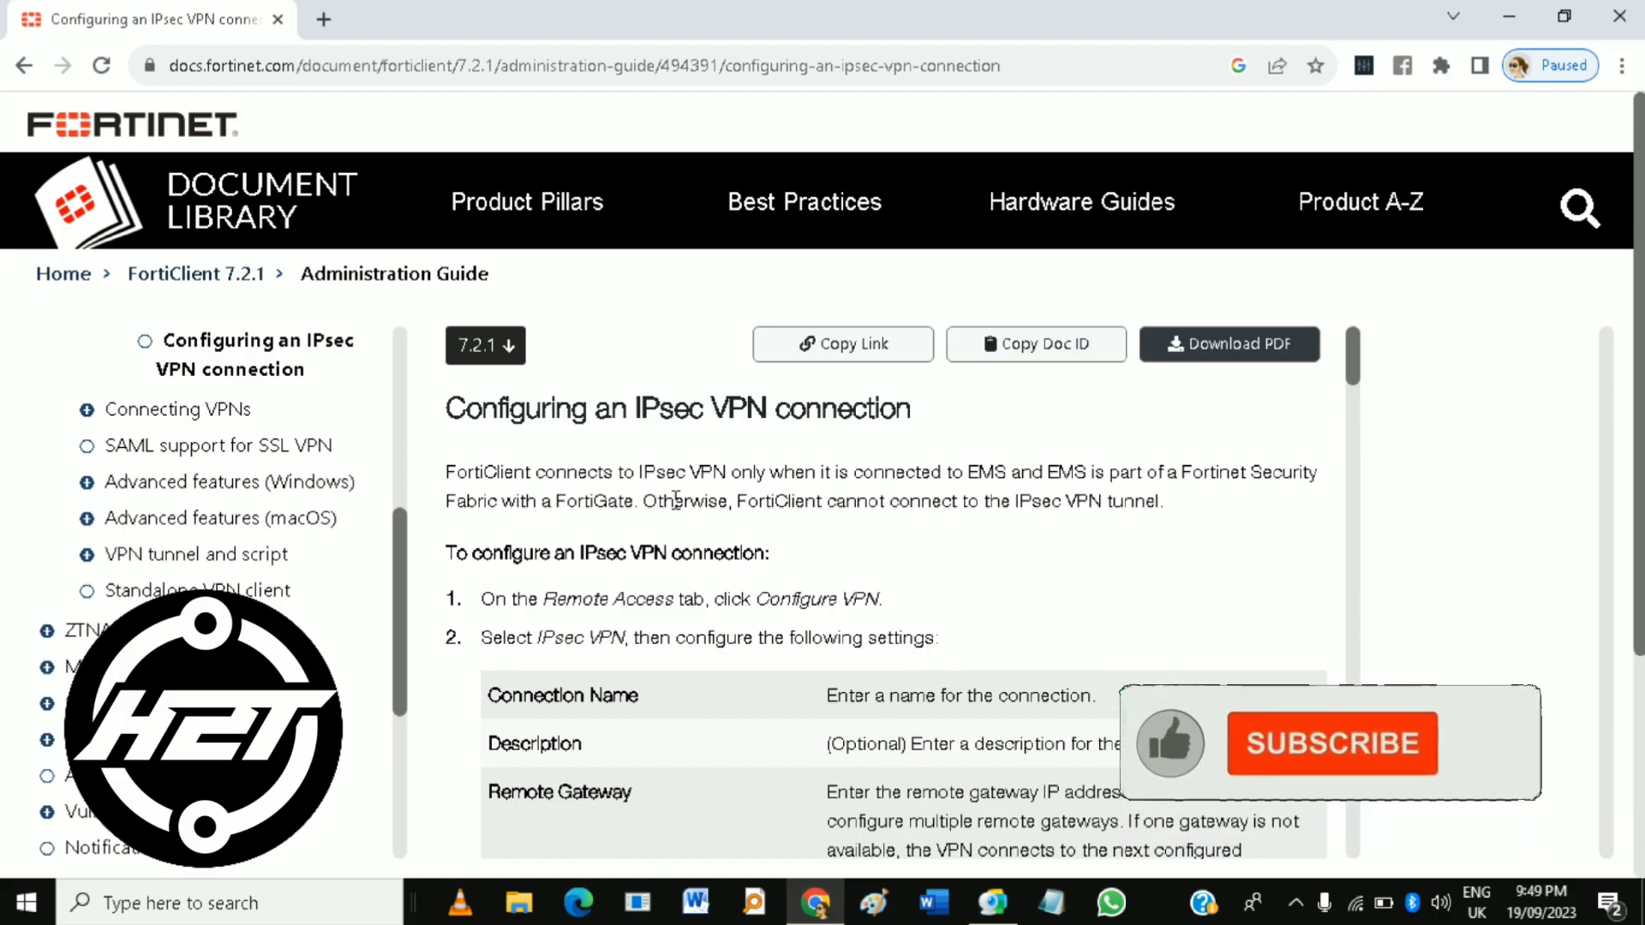
- Scroll the IPsec VPN article past Remote Gateway to the Authentication, Username and Advanced Settings rows
scroll("down", 3)
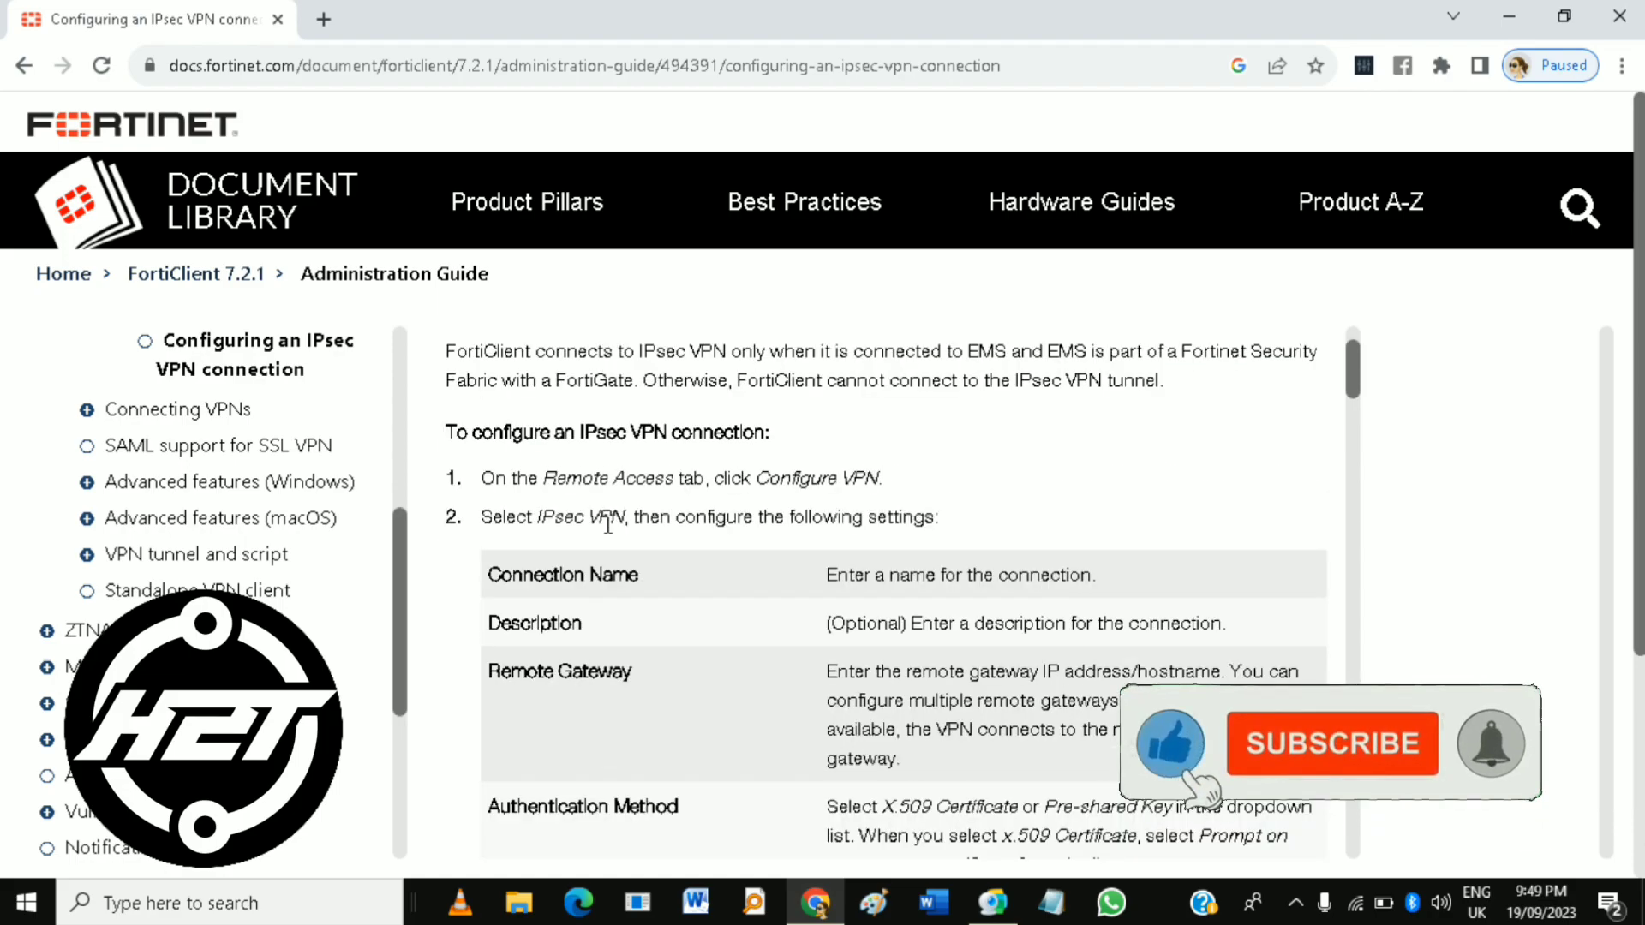
scroll("down", 3)
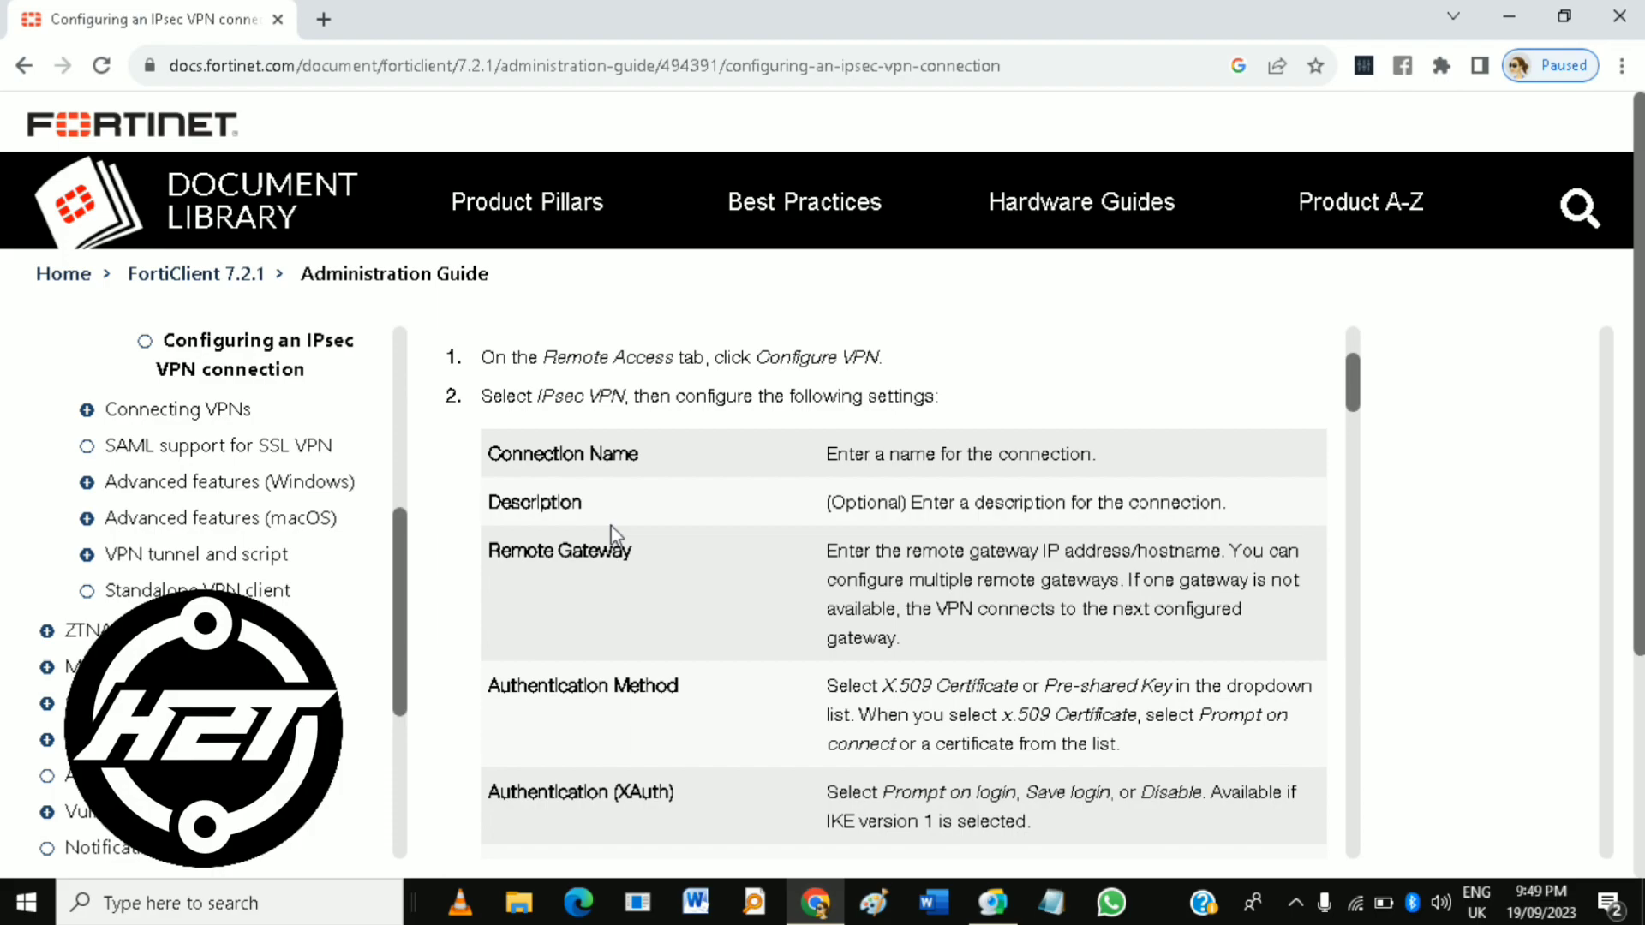
scroll("down", 3)
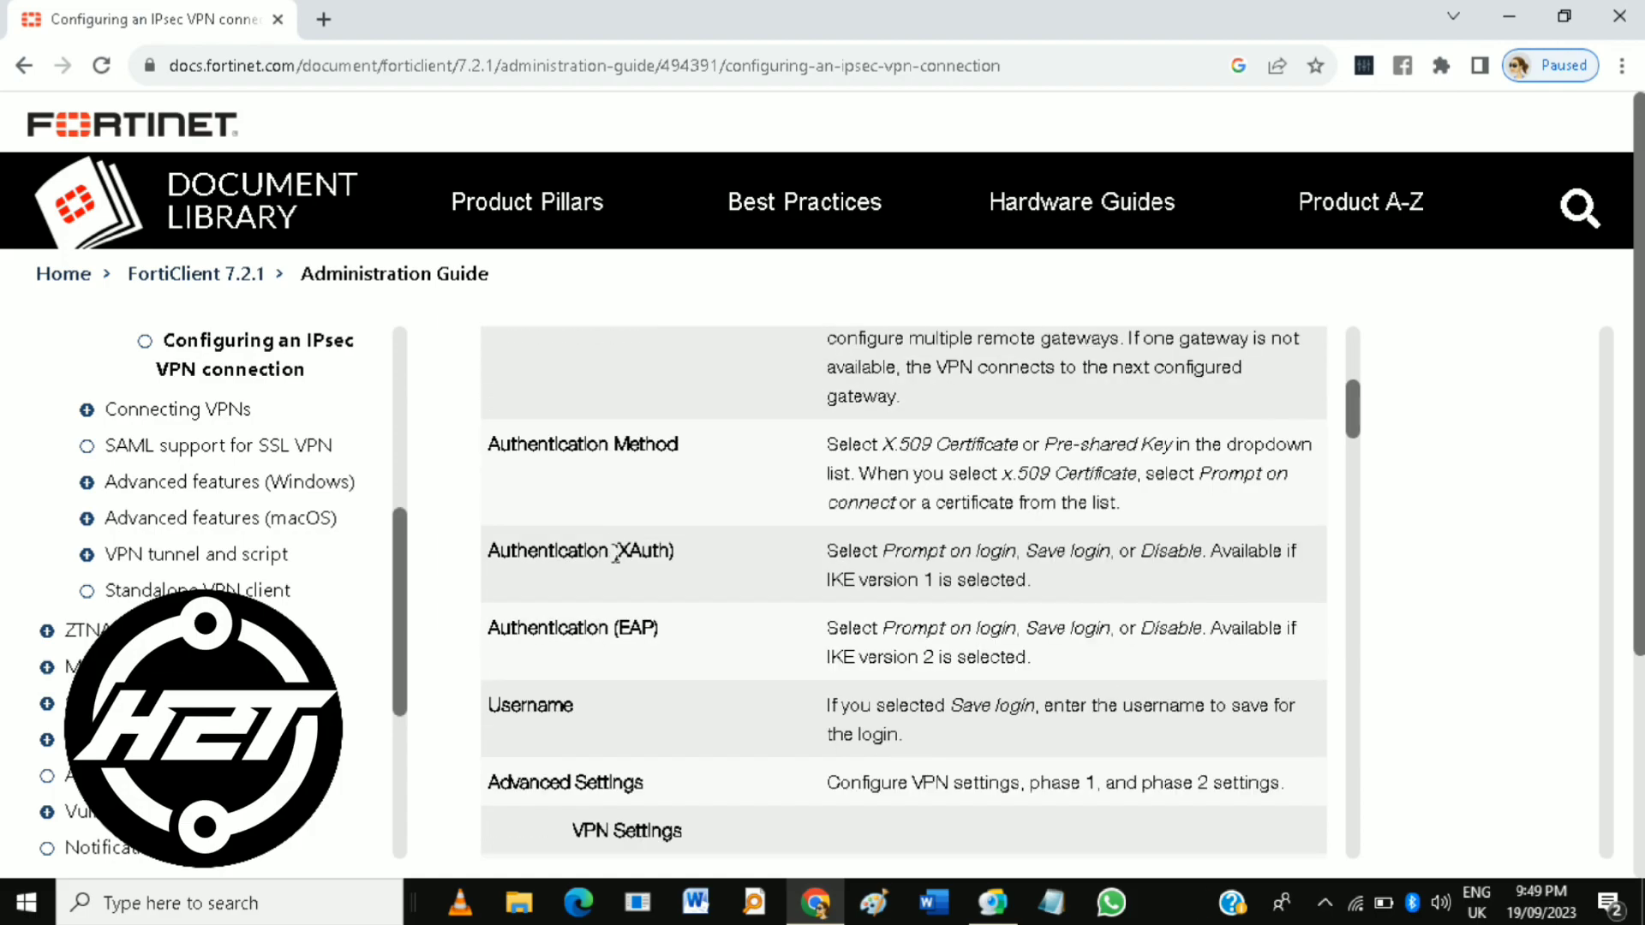
- Scroll through the Mode Config, Manually Set and DHCP over IPsec options to the Phase 1 row
scroll("down", 3)
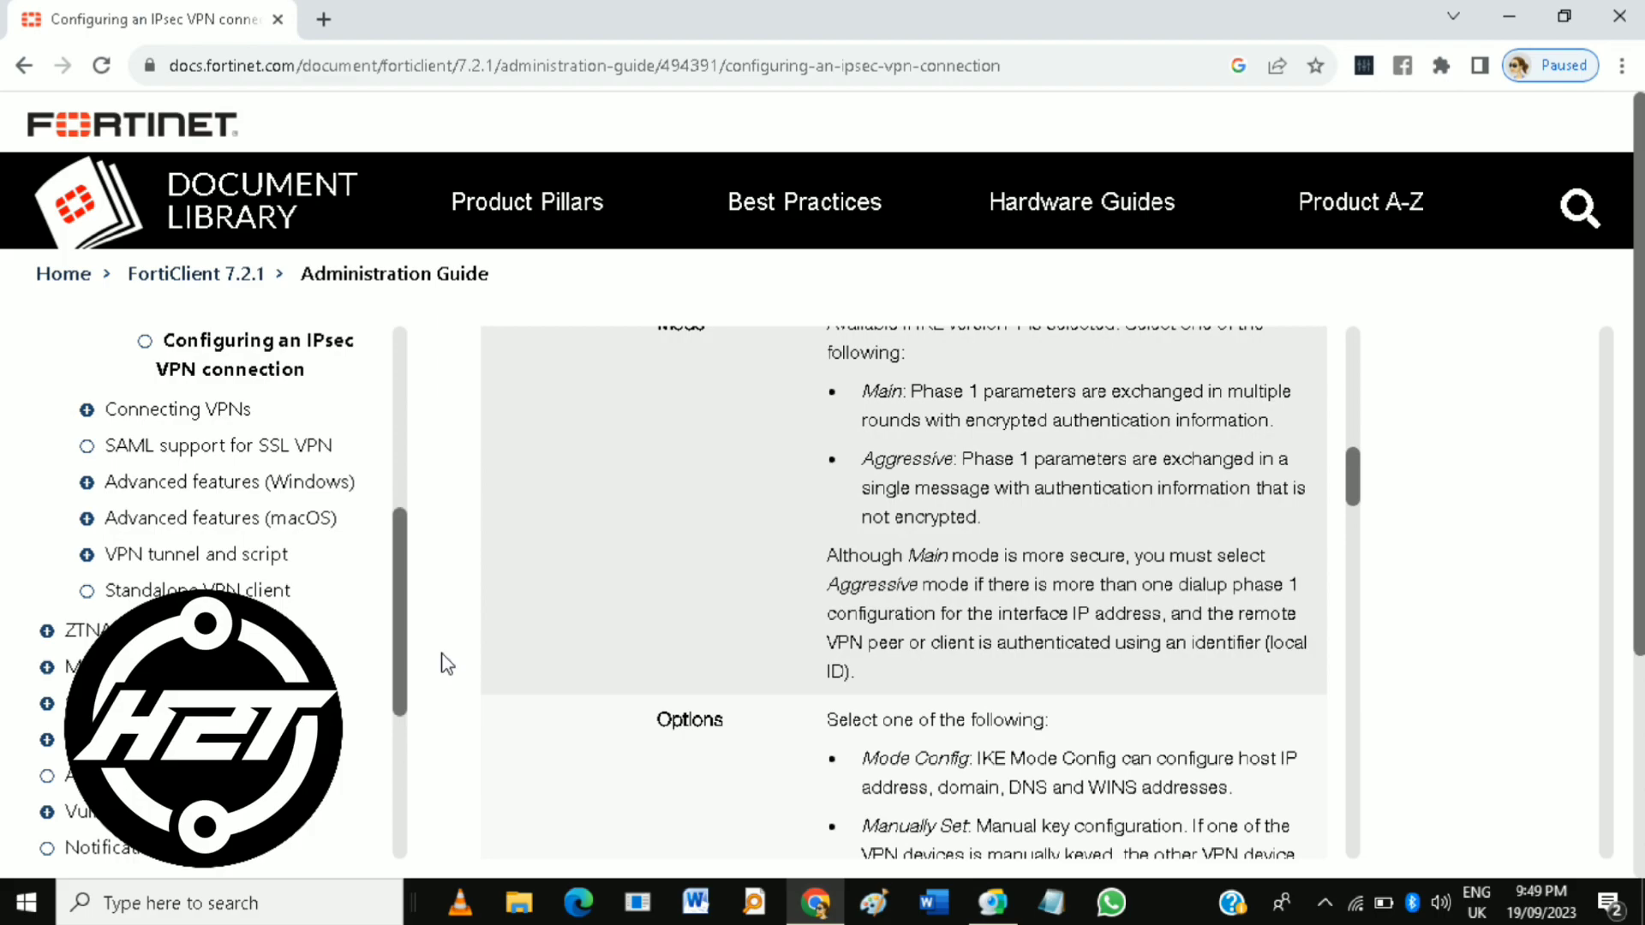
mouse_move(1568, 641)
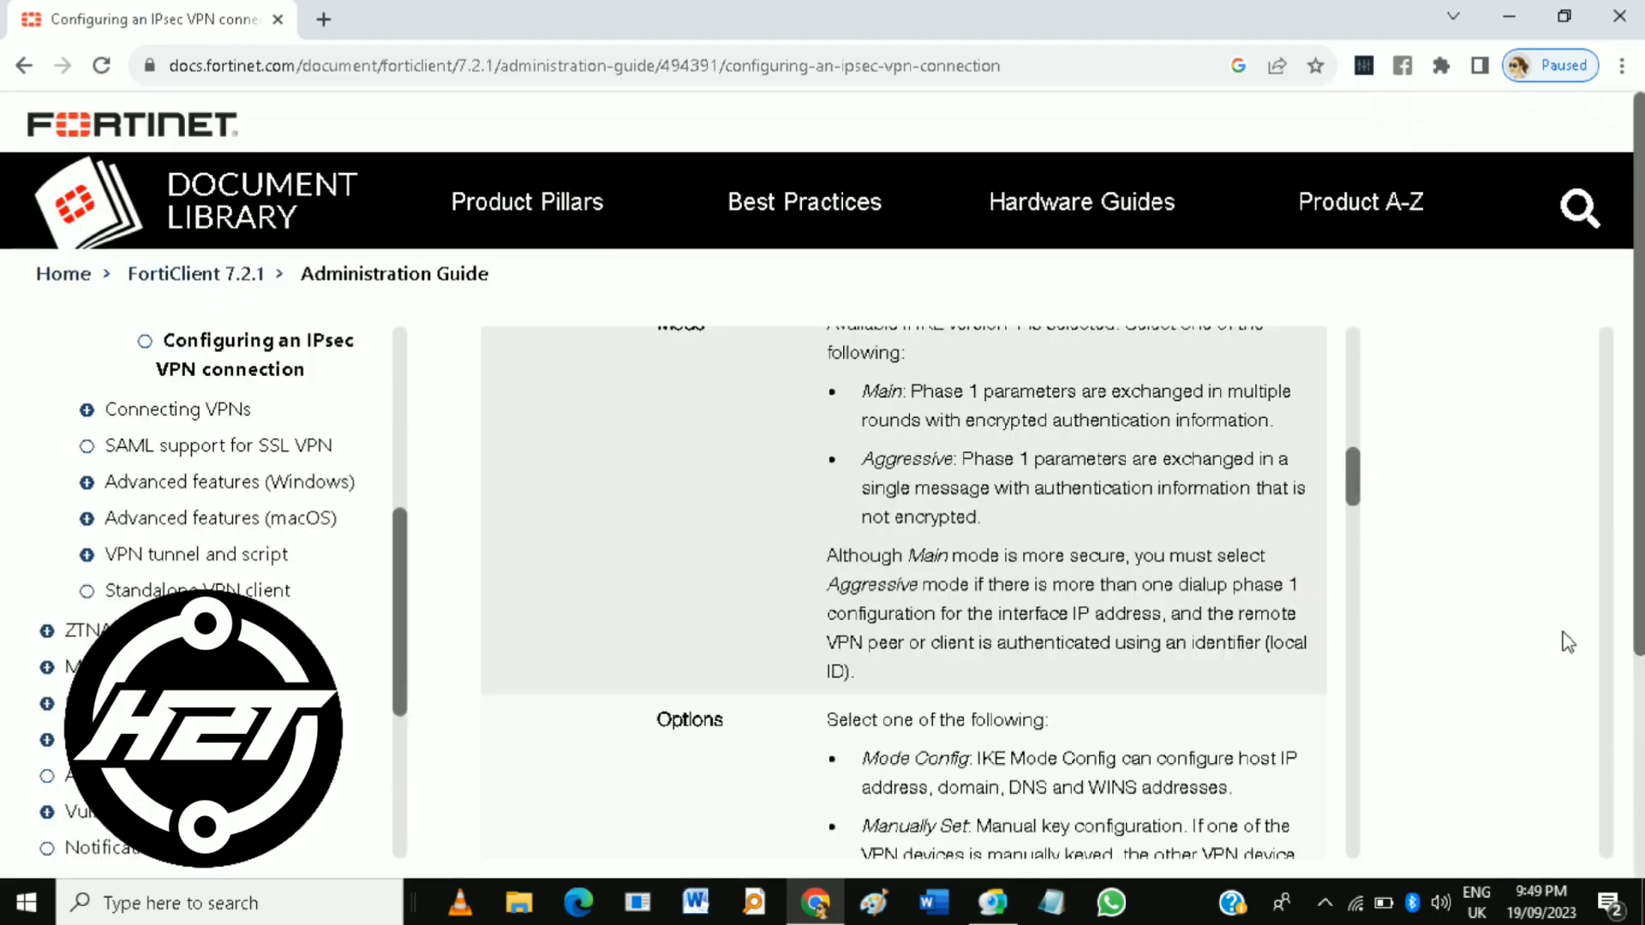
scroll("down", 3)
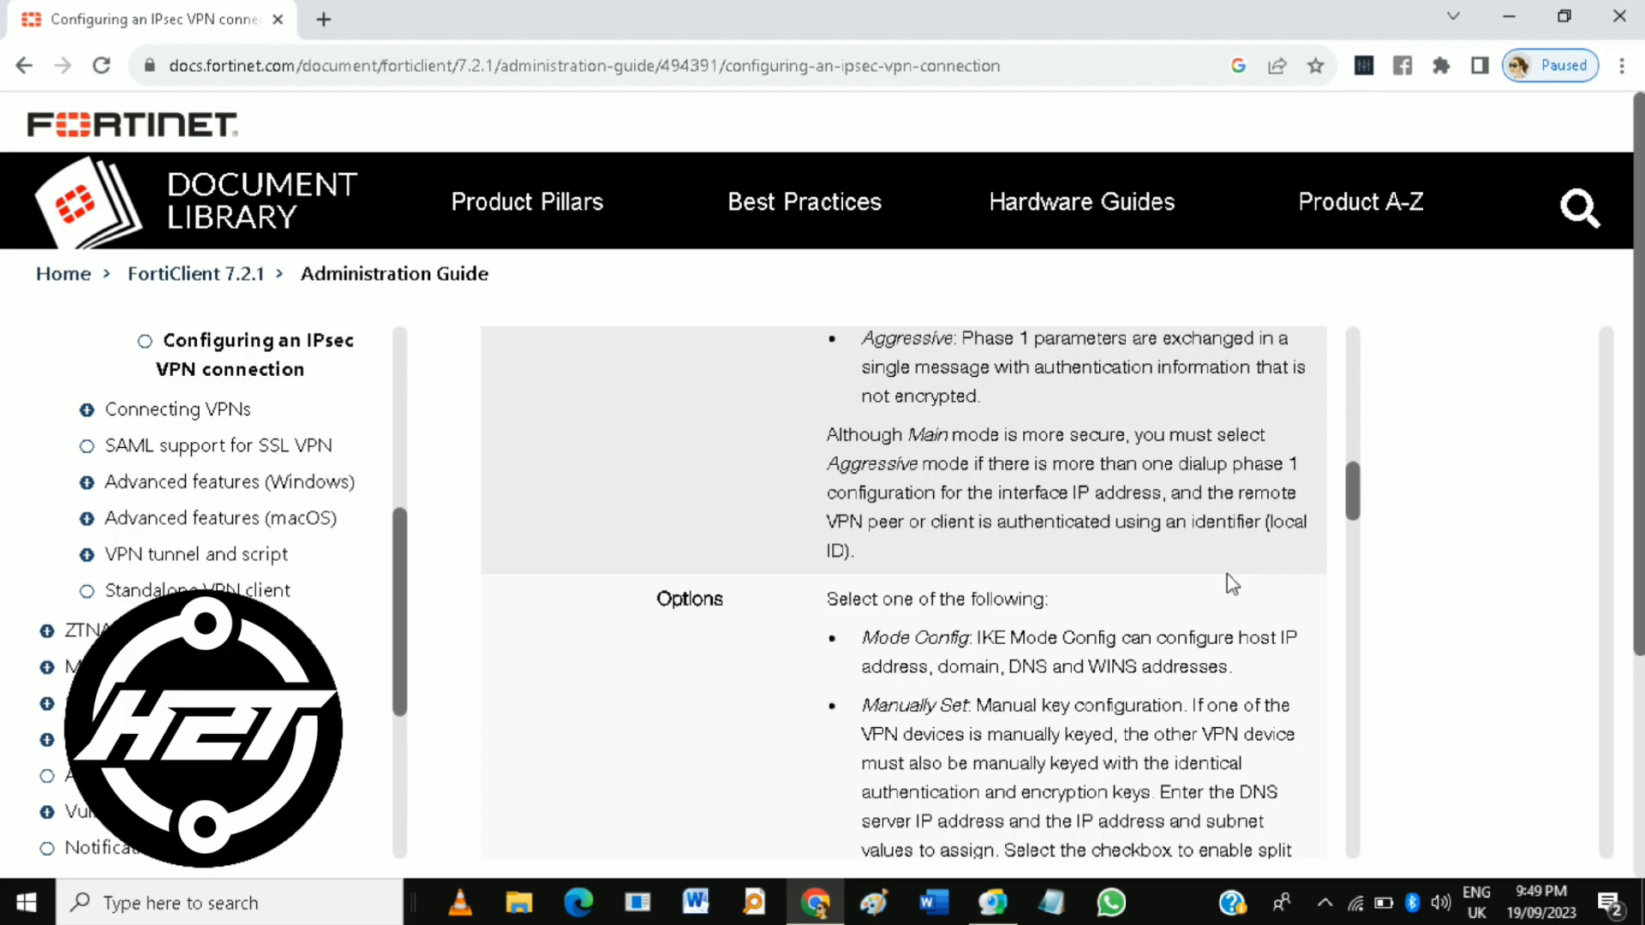
scroll("down", 3)
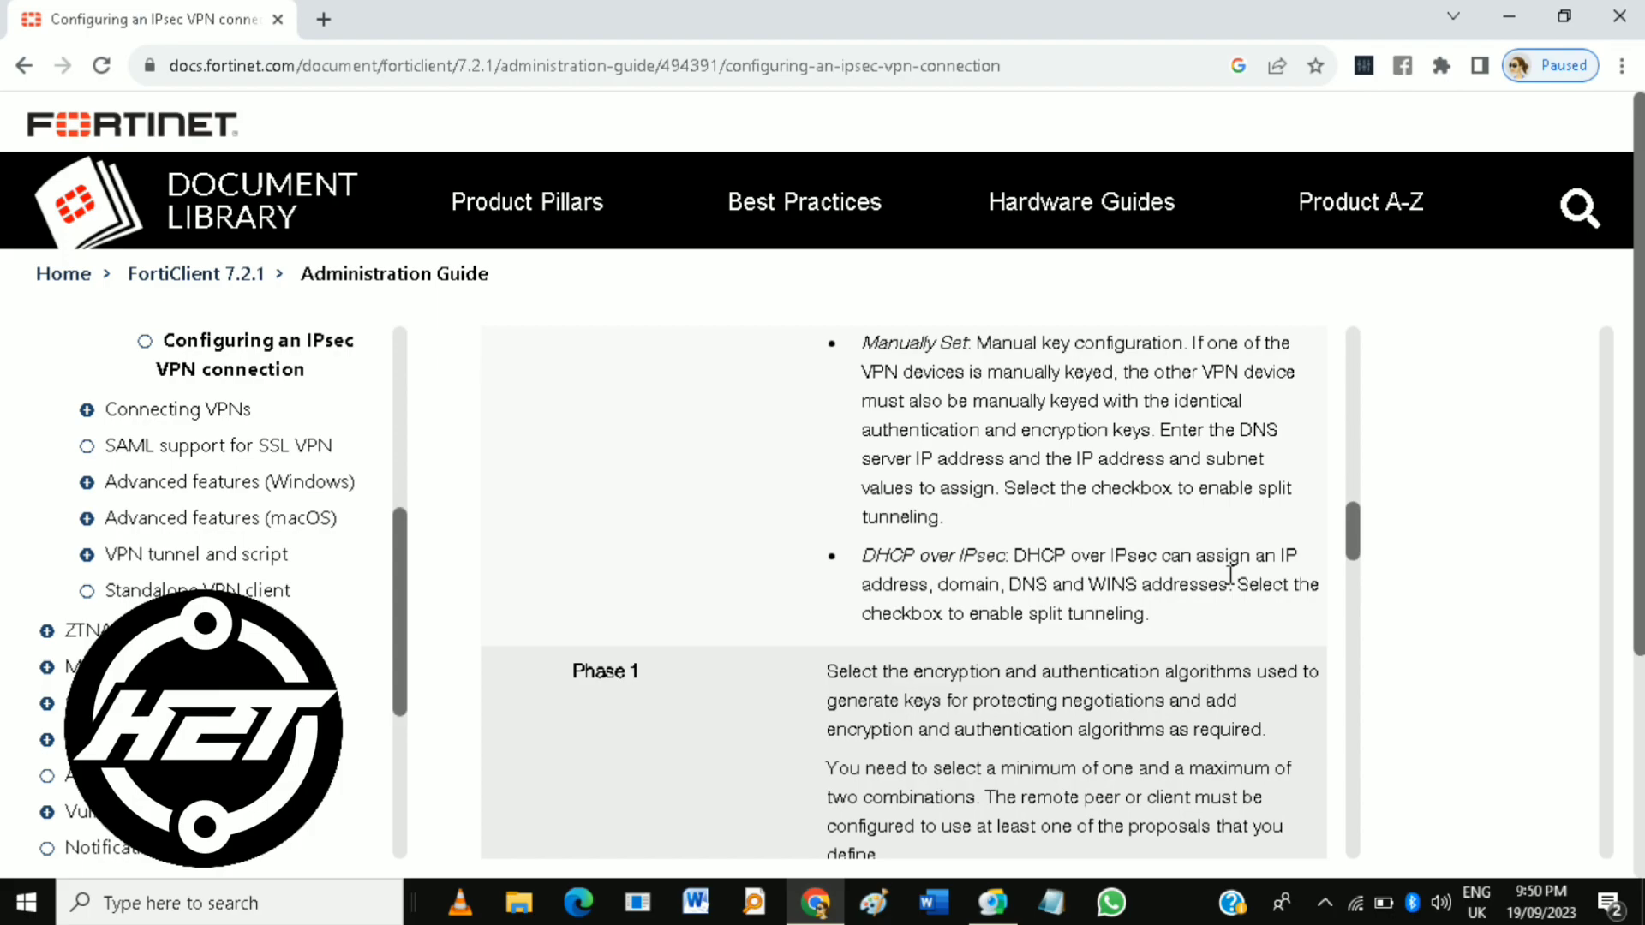
- Scroll to show the full Phase 1 description with its IKE Proposal and DH Group rows
scroll("down", 3)
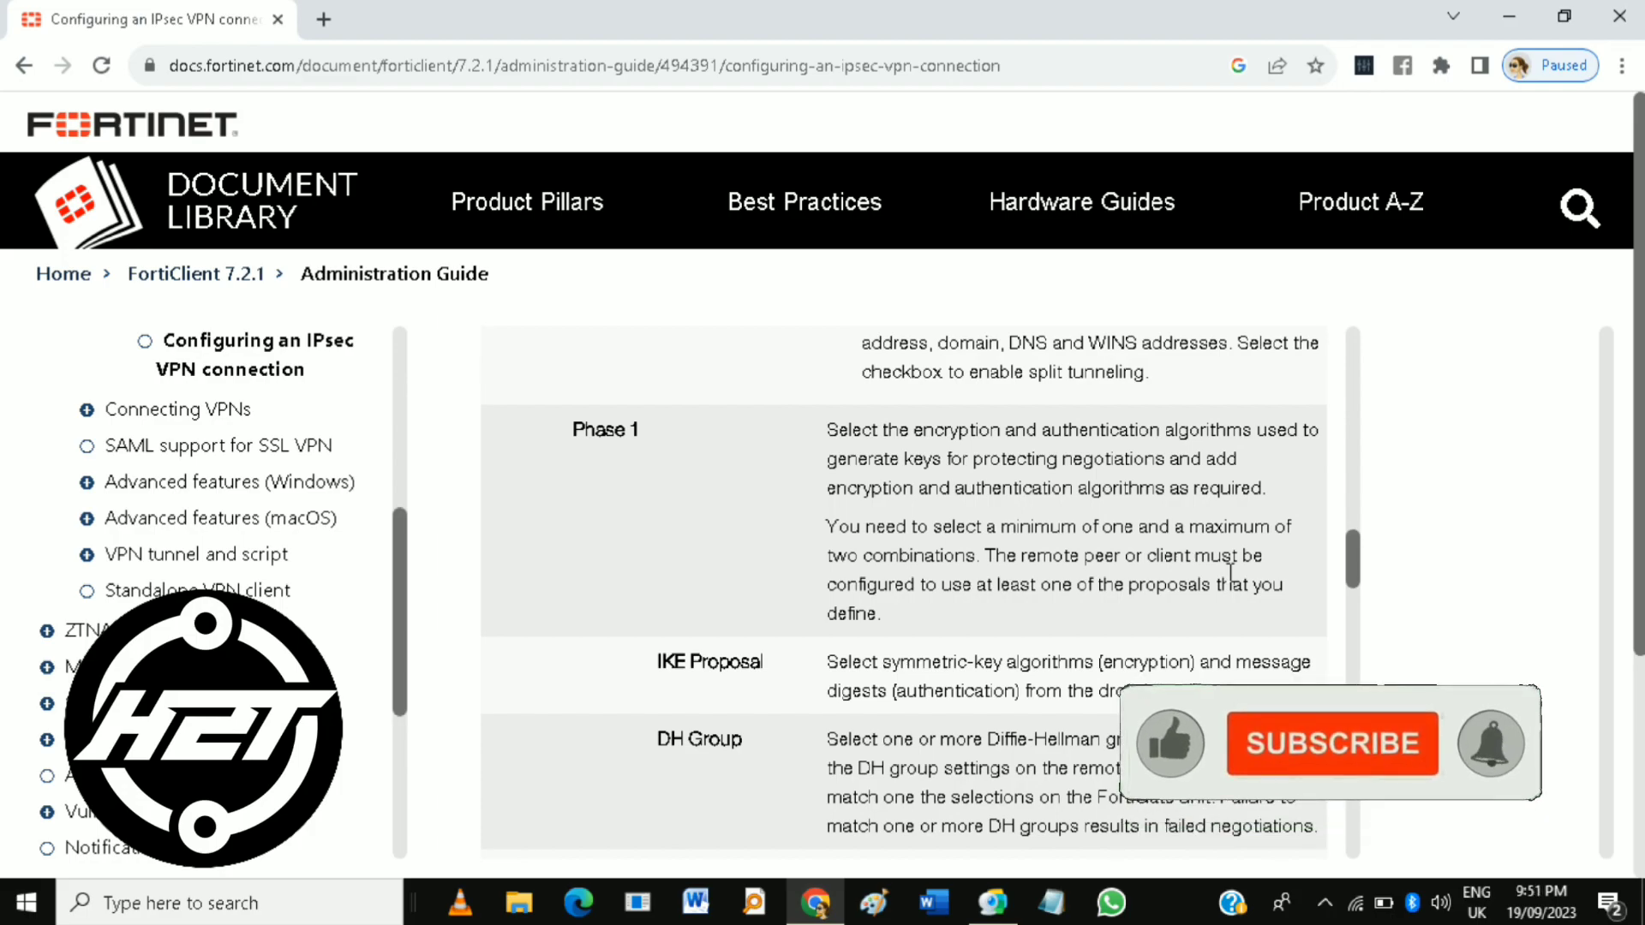
left_click(1331, 743)
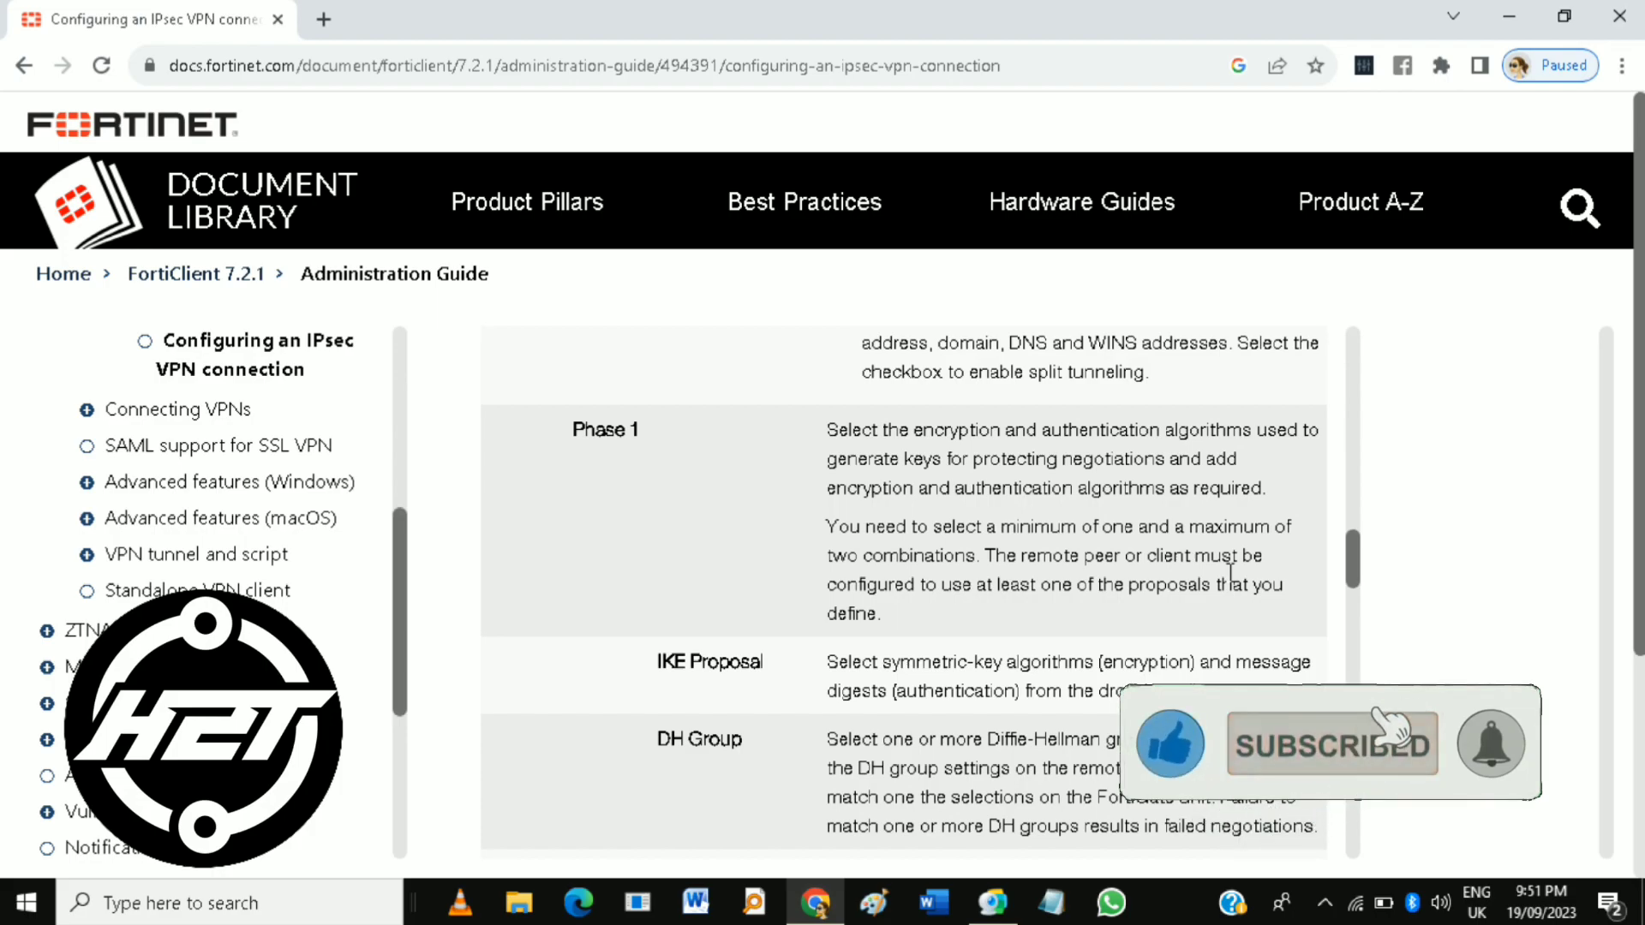